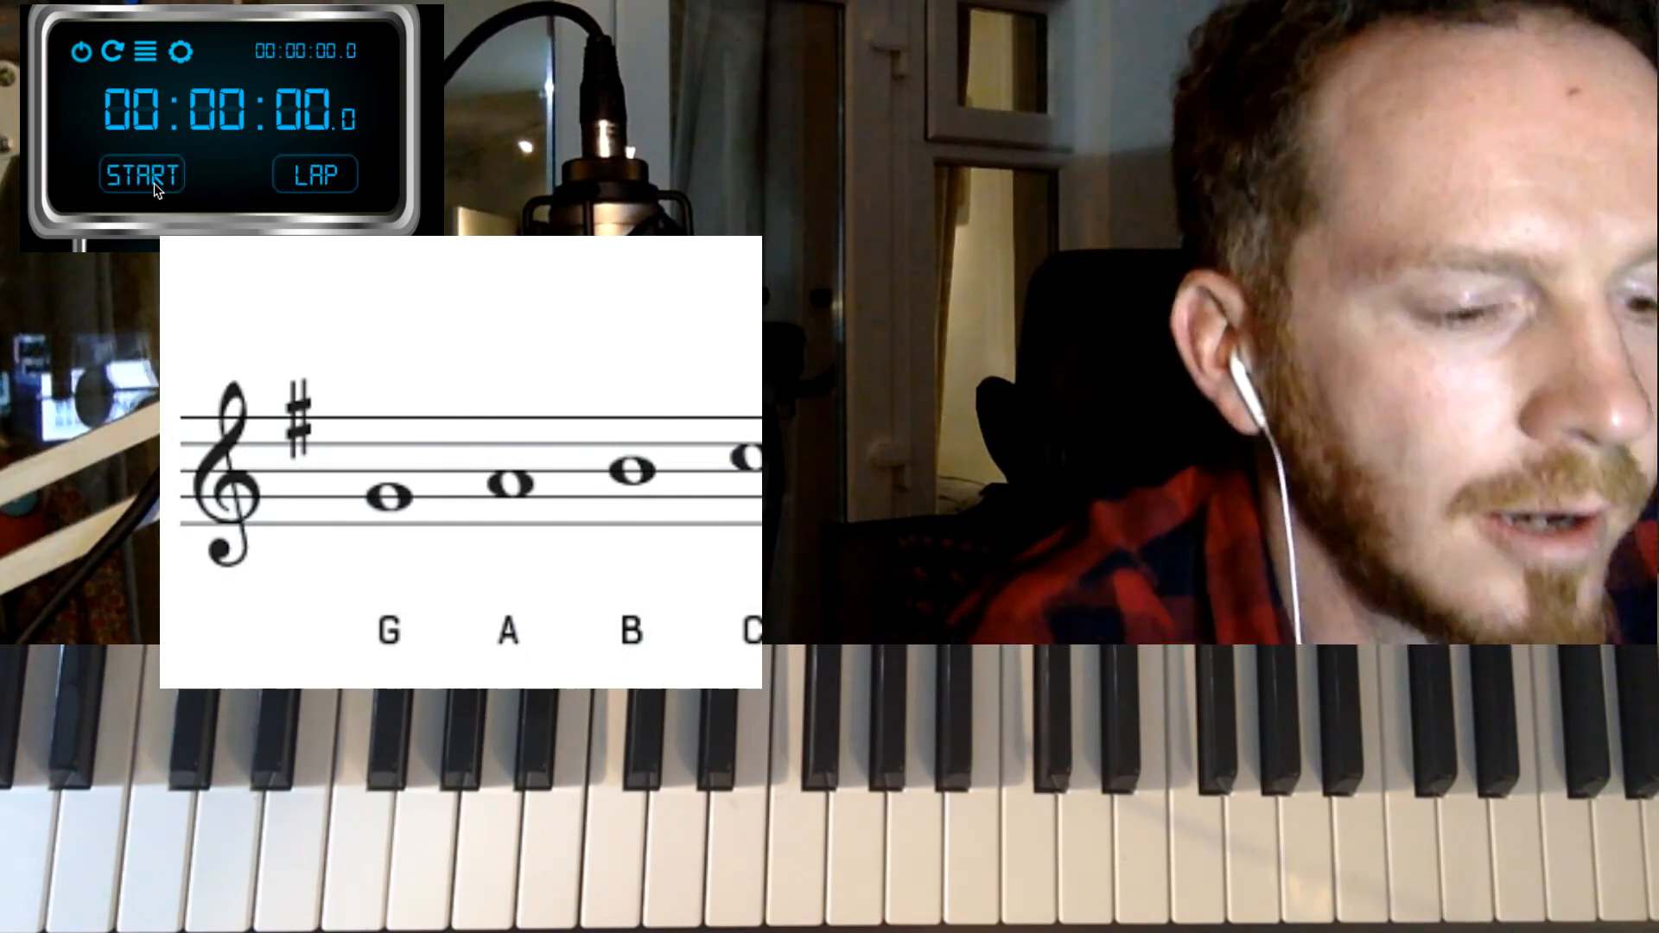
left_click(141, 174)
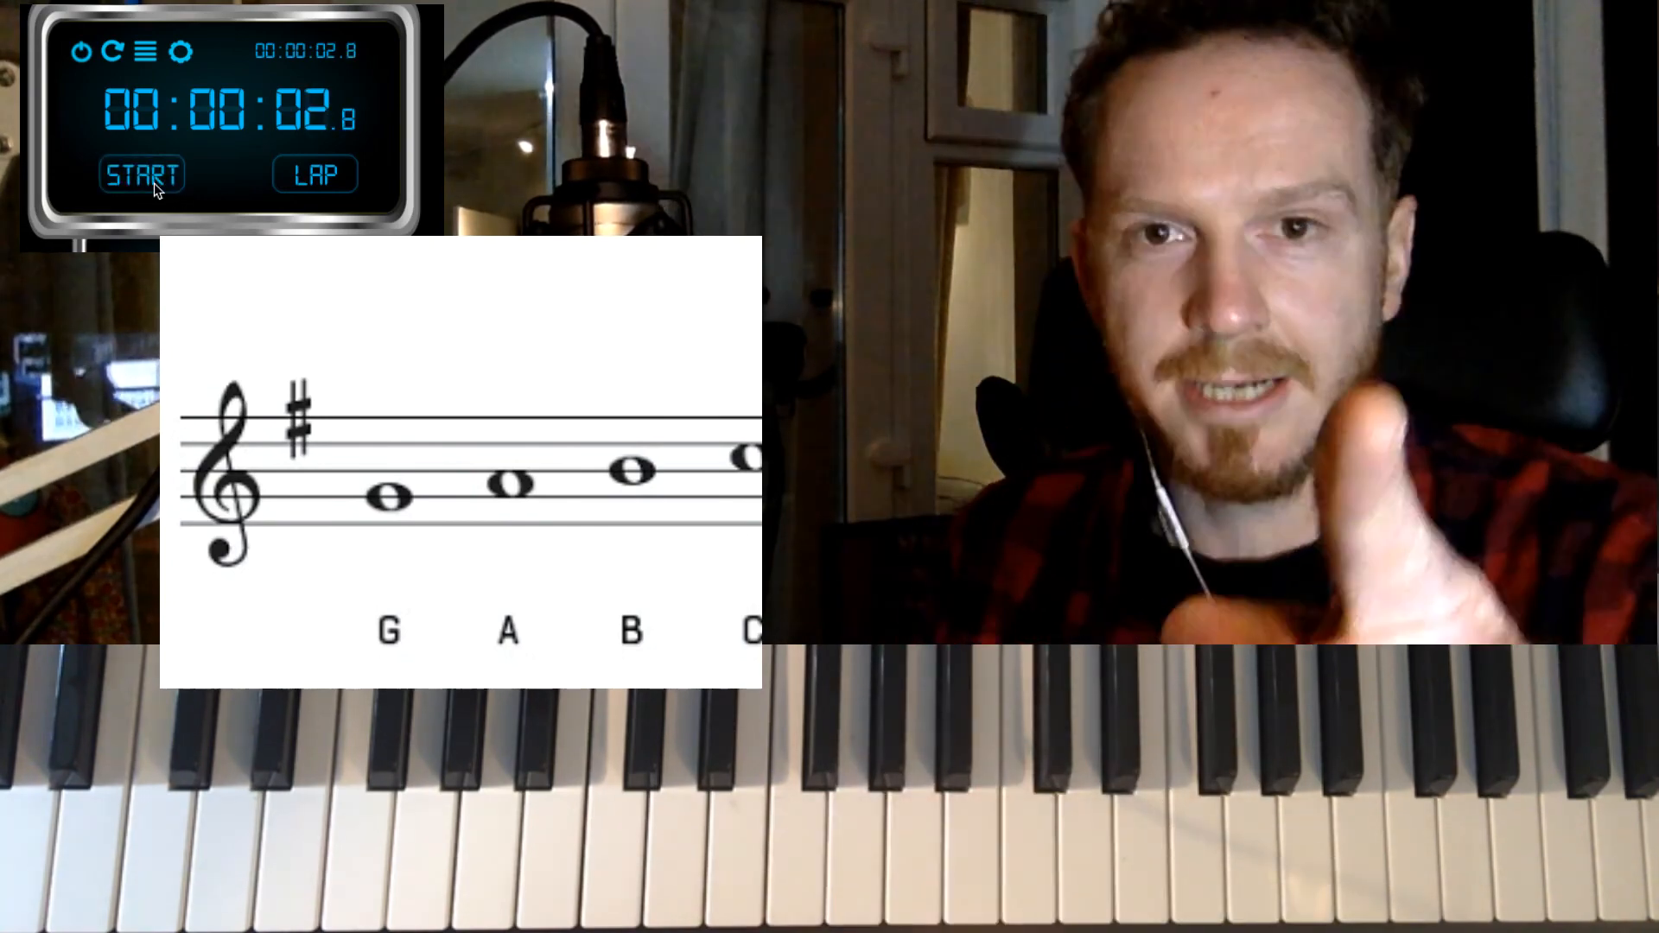